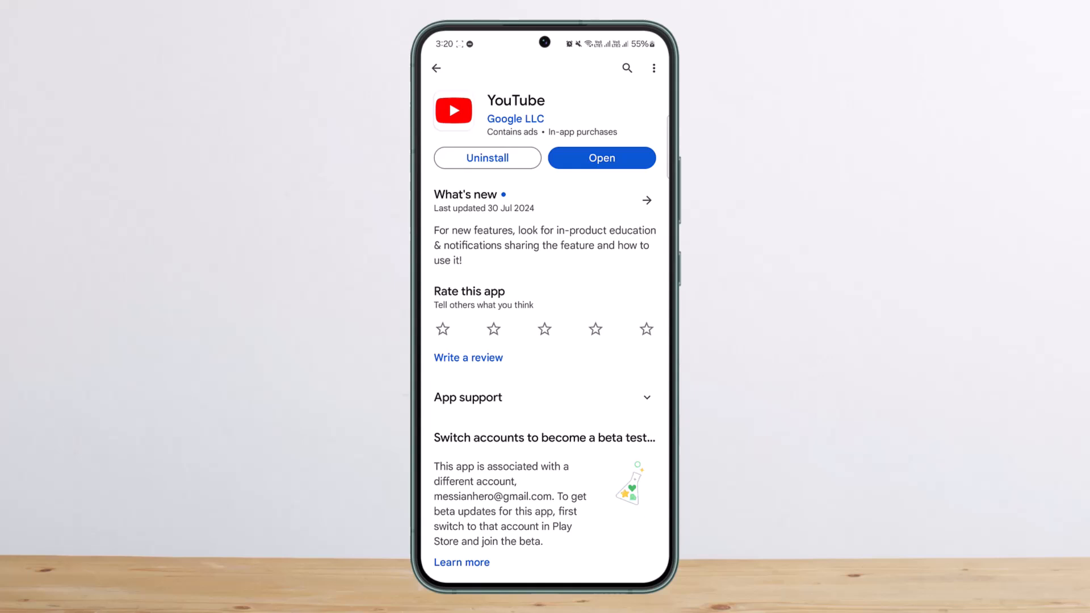
- Launch YouTube from its Google Play Store listing
{"action": "left_click", "coordinate": [602, 158]}
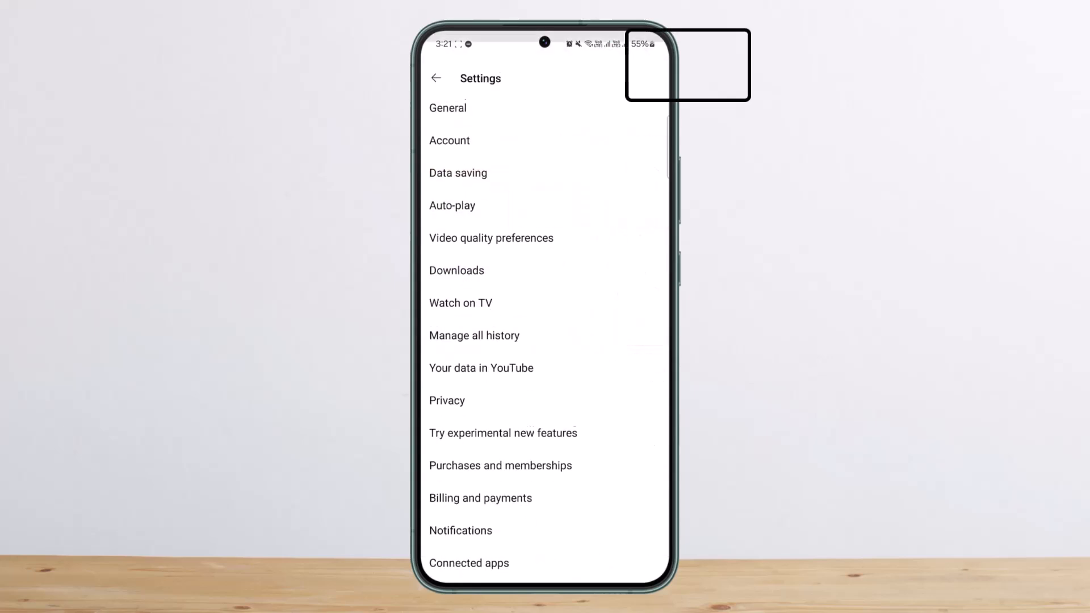
- Scroll YouTube Settings and enter the General section to find picture-in-picture
{"action": "scroll", "scroll_direction": "down", "scroll_amount": 3}
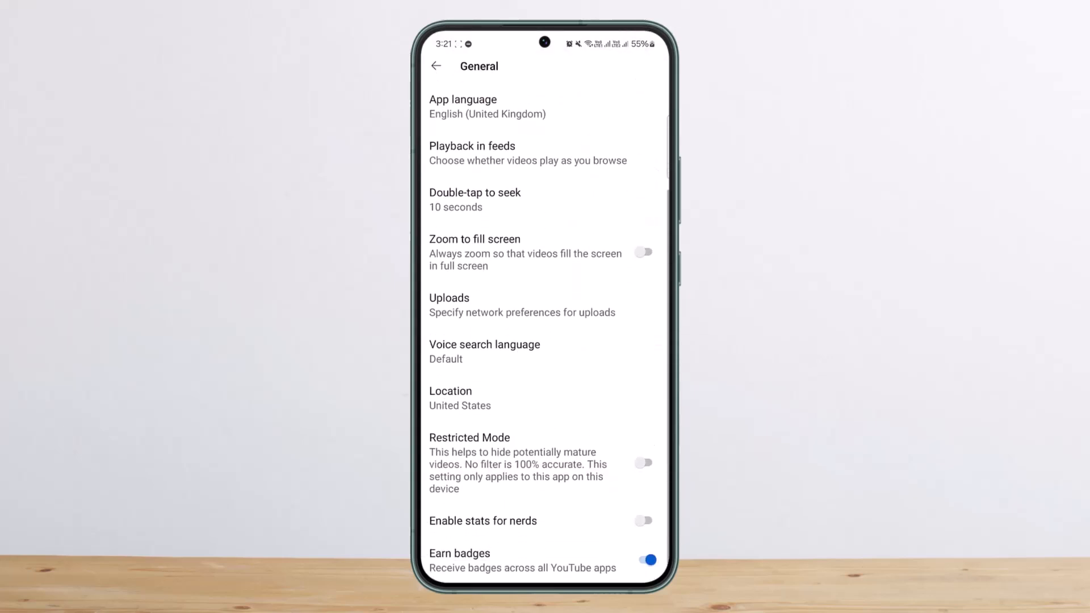
{"action": "left_click", "coordinate": [643, 252]}
{"action": "type", "text": "pict"}
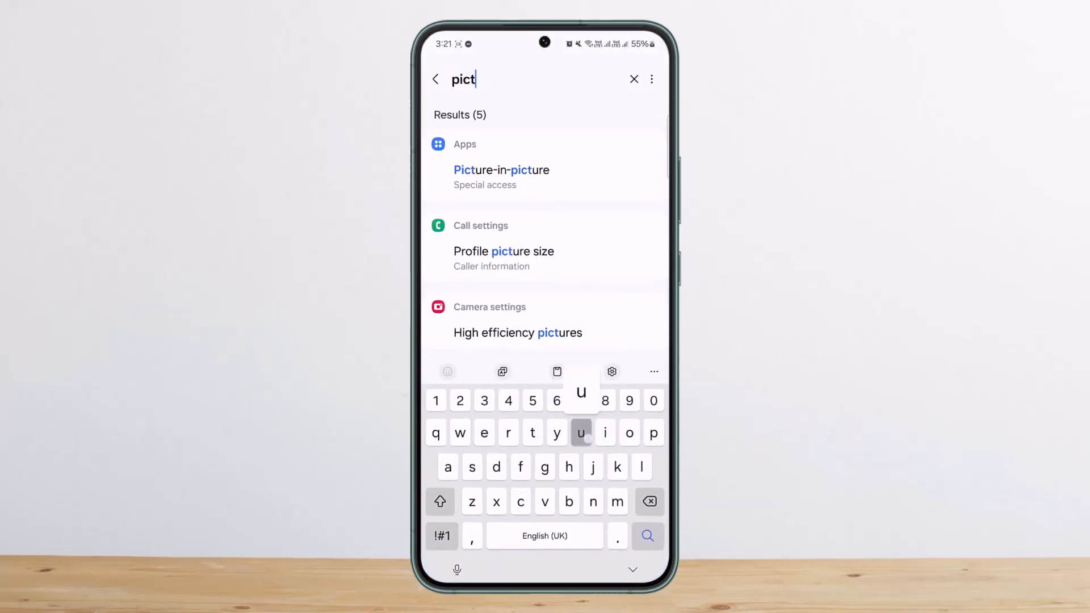
- From the 'pict' search result, reach the Picture-in-picture app list and review which apps are allowed
{"action": "left_click", "coordinate": [501, 170]}
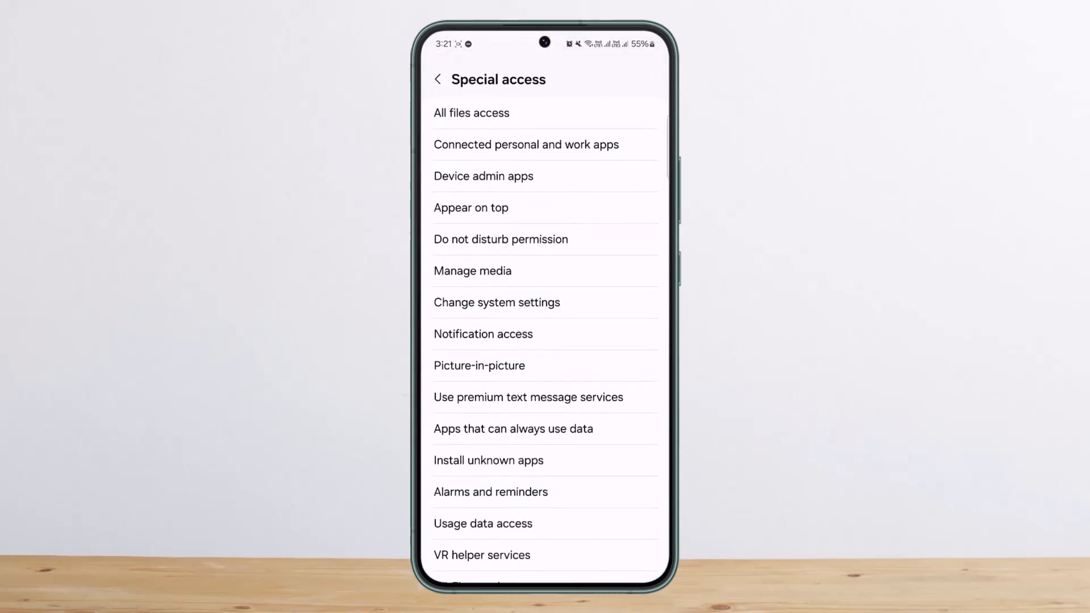
{"action": "left_click", "coordinate": [479, 366]}
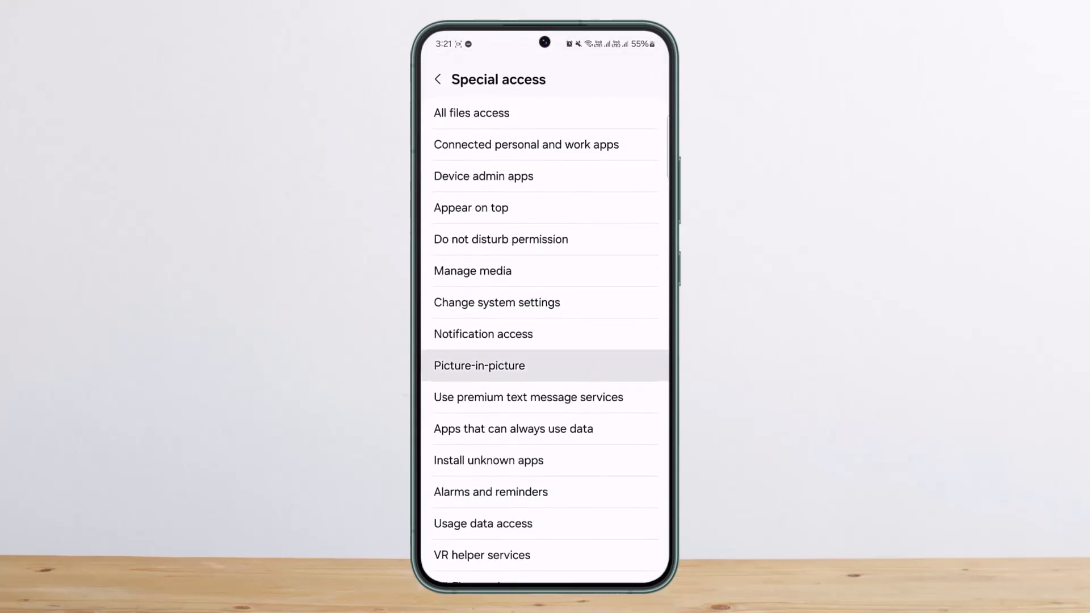
{"action": "left_click", "coordinate": [479, 365]}
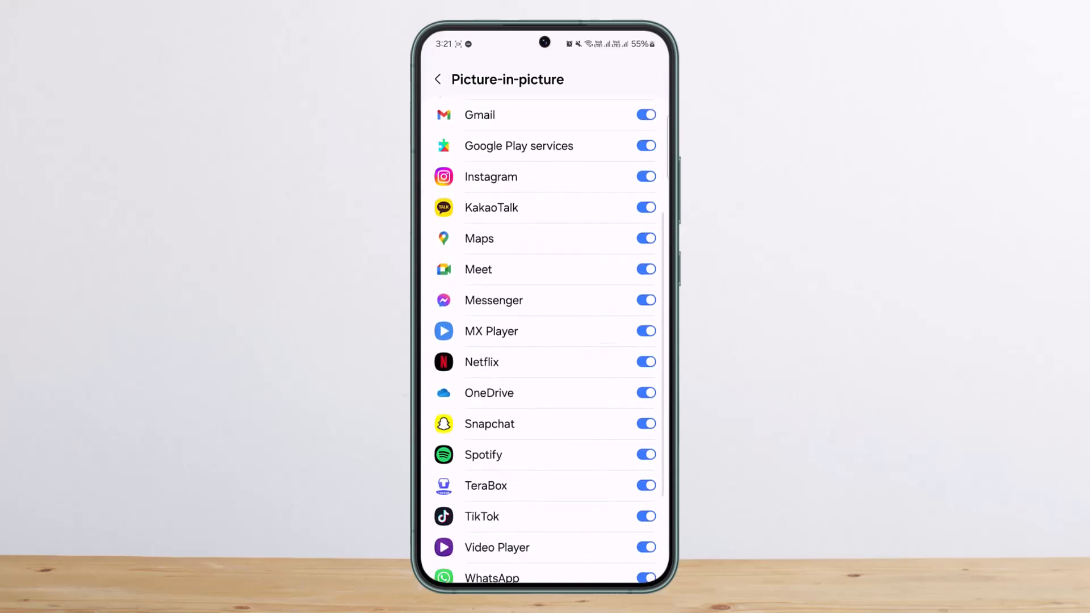
{"action": "scroll", "scroll_direction": "down", "scroll_amount": 3}
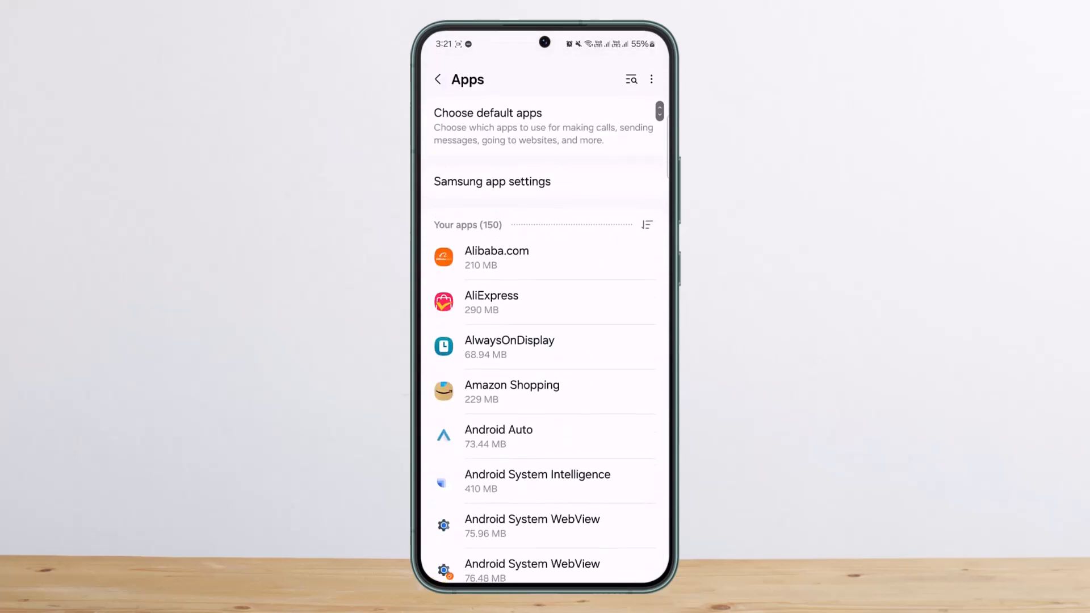
- Find YouTube by searching 'yo', view its Storage details and clear the cache to 0 B
{"action": "type", "text": "yo"}
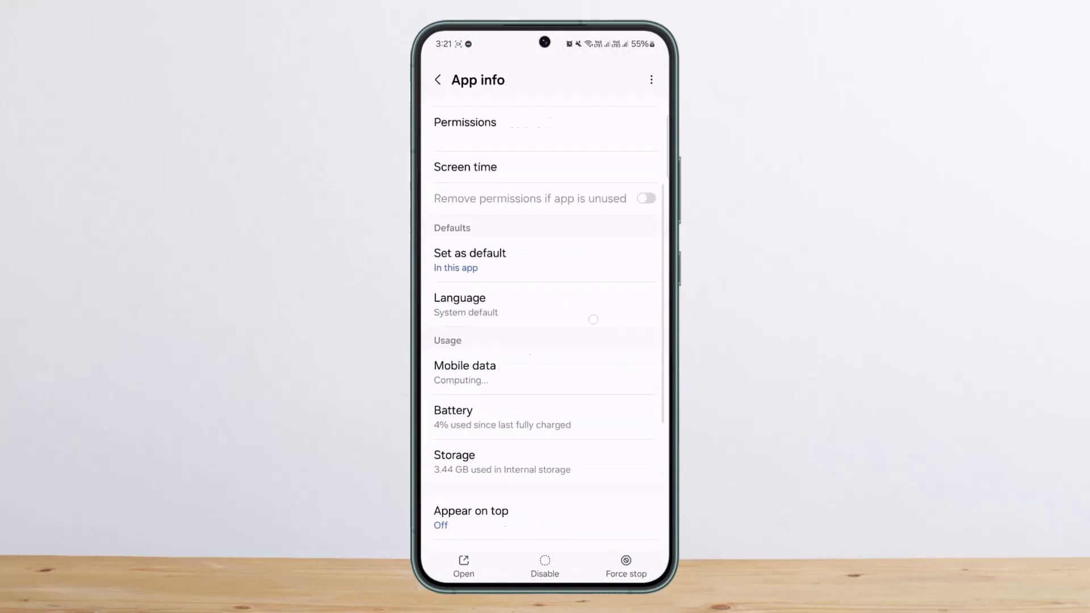
{"action": "left_click", "coordinate": [454, 454]}
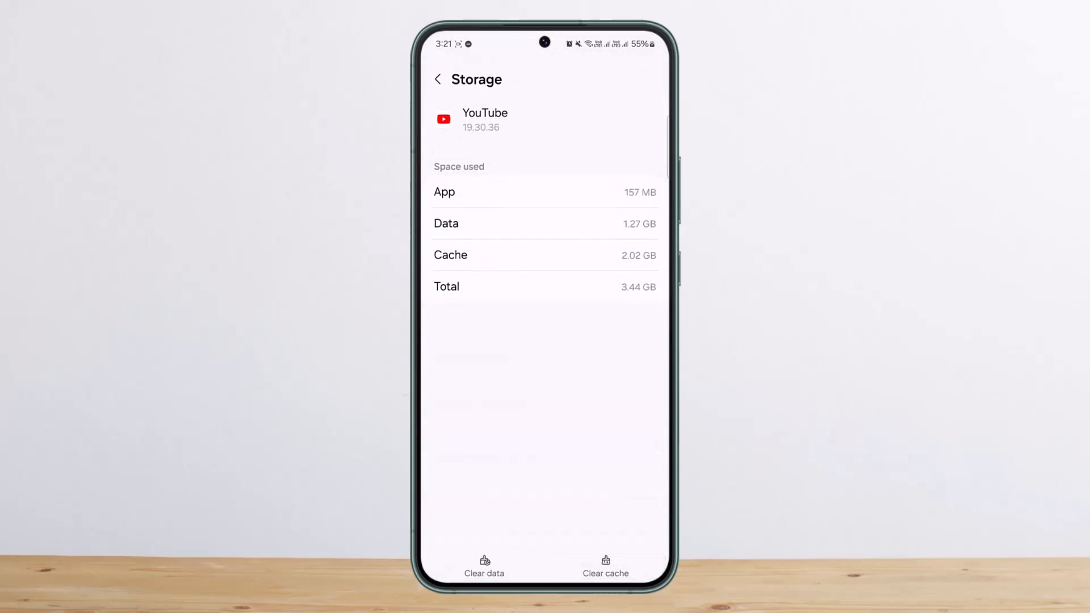
{"action": "left_click", "coordinate": [605, 563]}
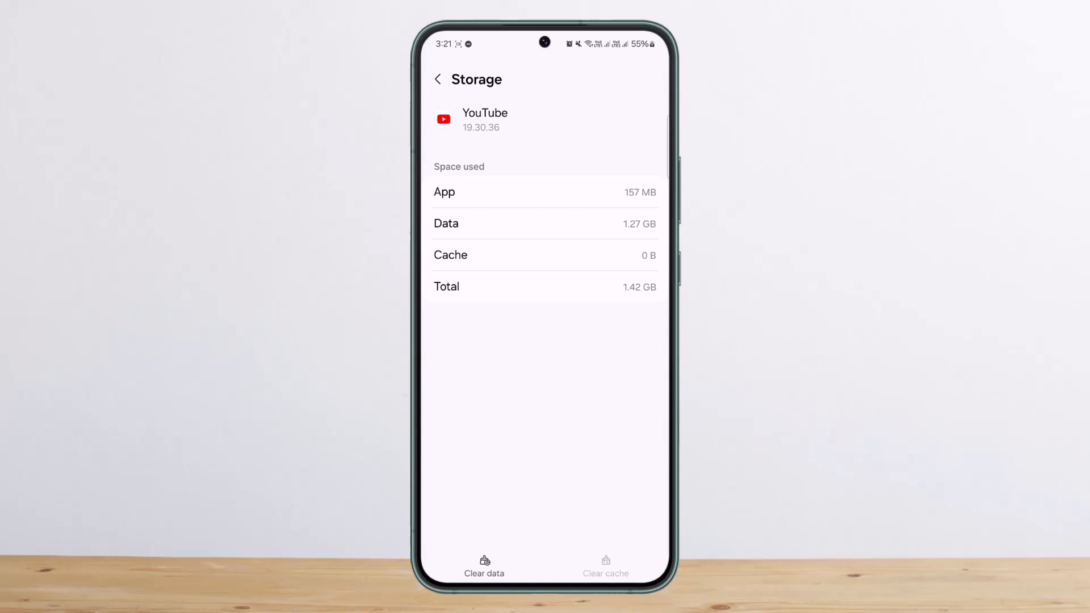